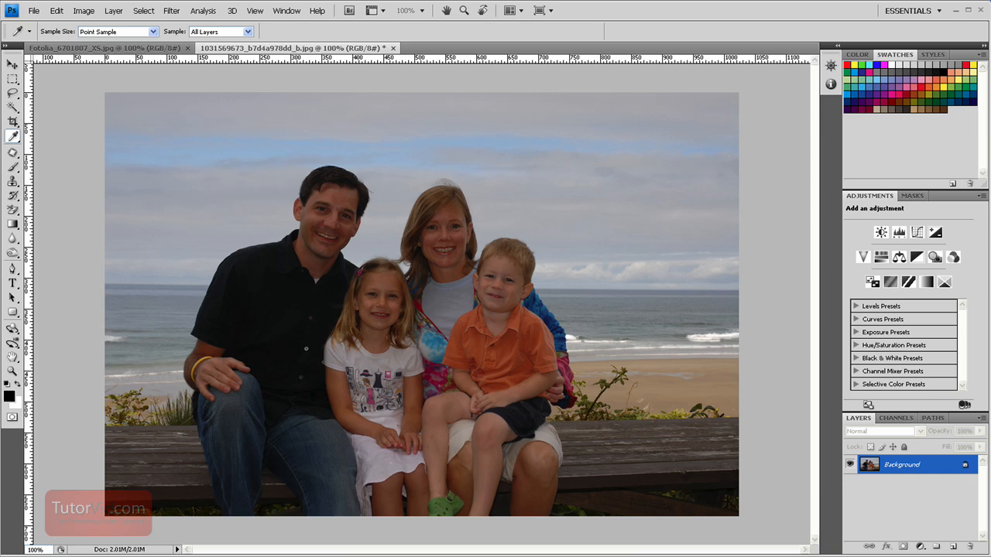
mouse_move(494, 473)
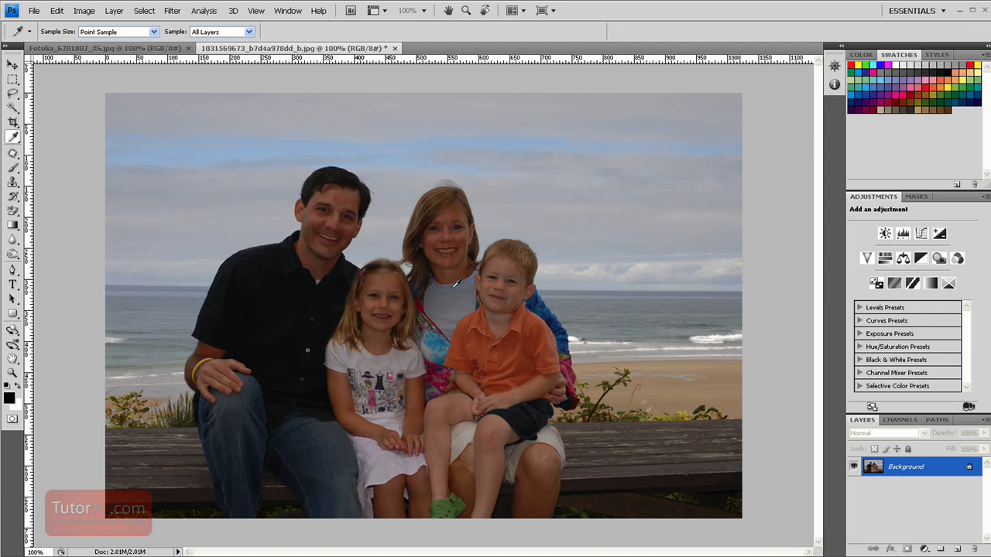
mouse_move(768, 313)
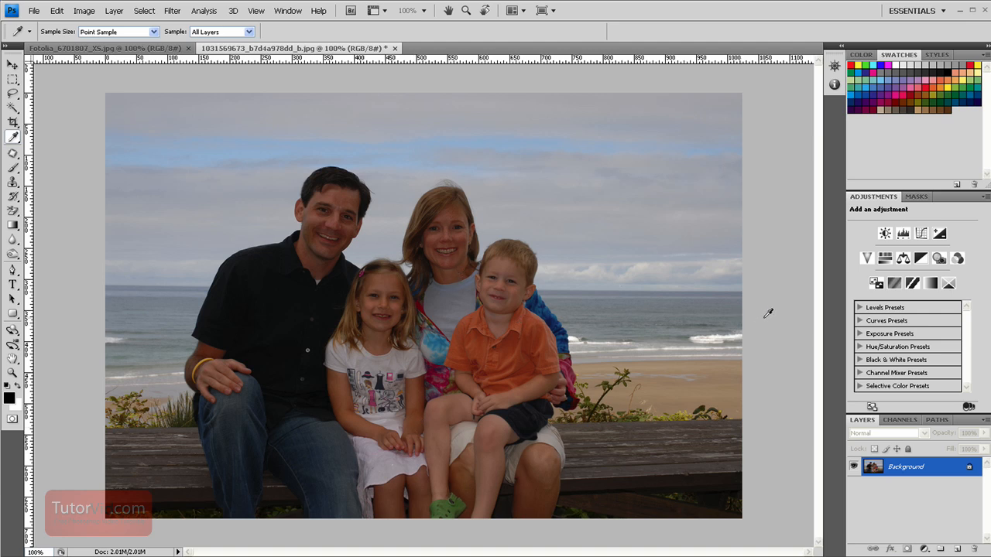
mouse_move(771, 302)
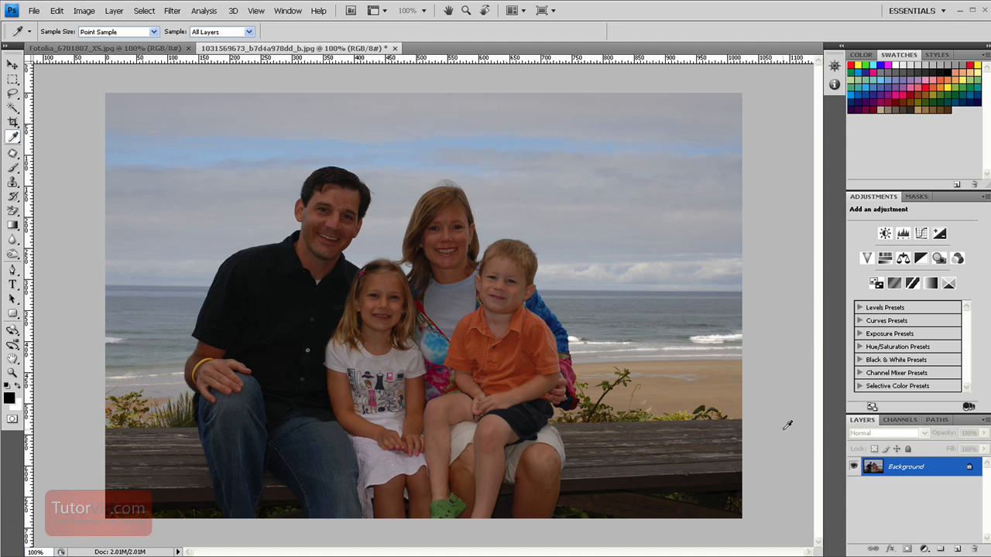
mouse_move(786, 443)
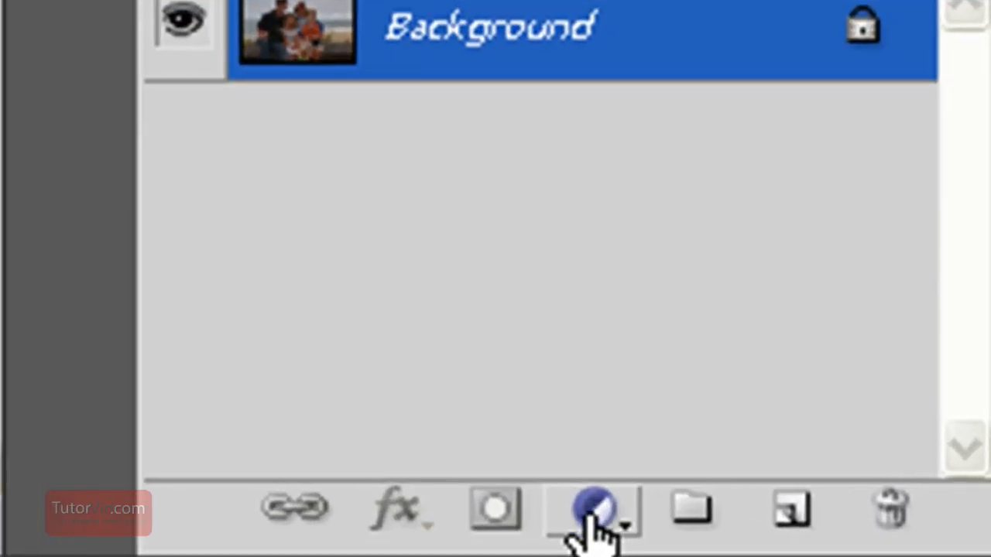
Add a Curves adjustment layer above the beach photo from the Layers panel.
click(596, 508)
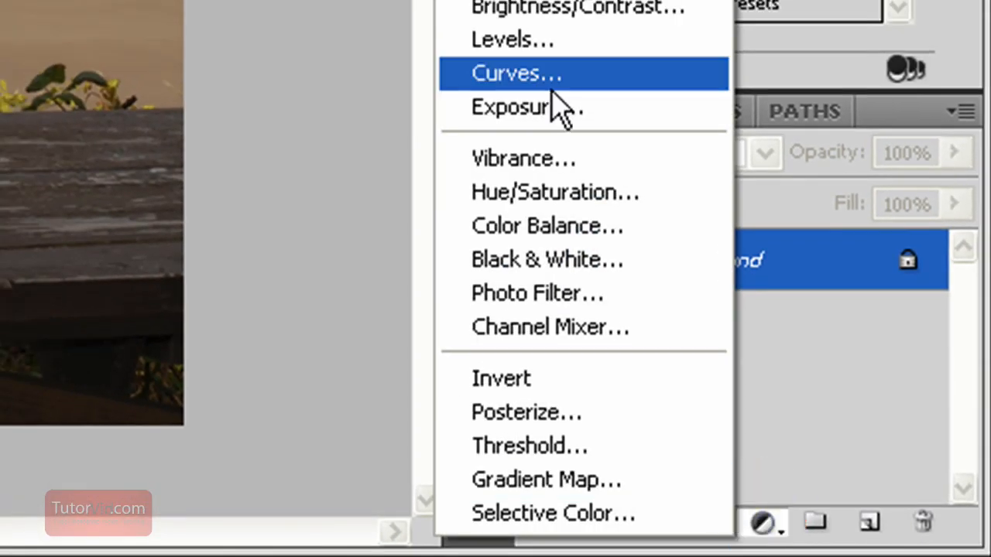
click(517, 73)
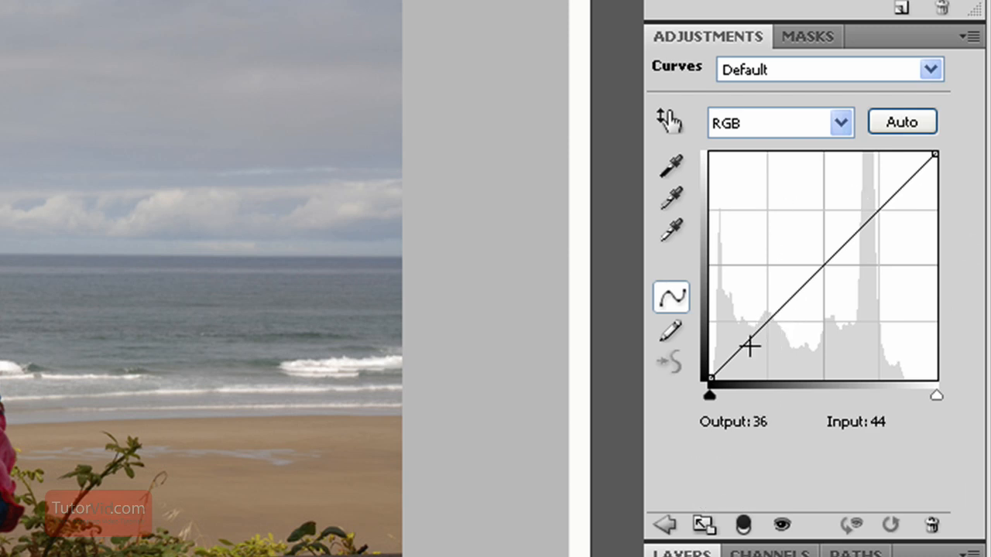
click(703, 526)
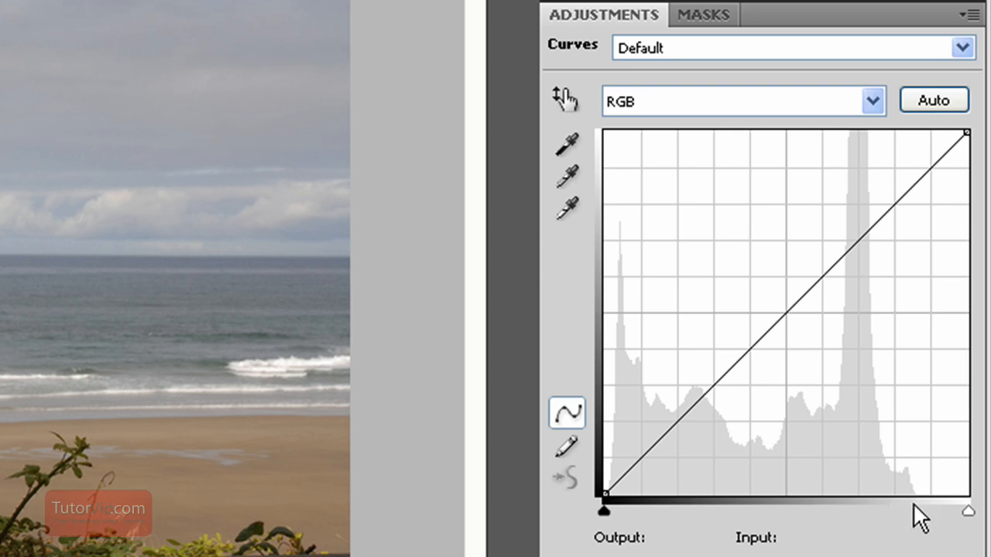
mouse_move(963, 514)
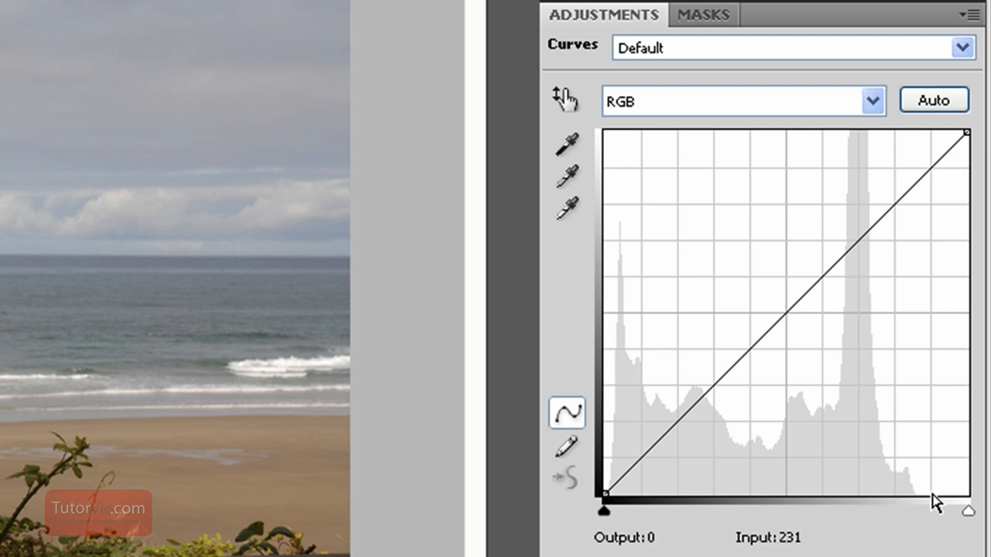
mouse_move(916, 511)
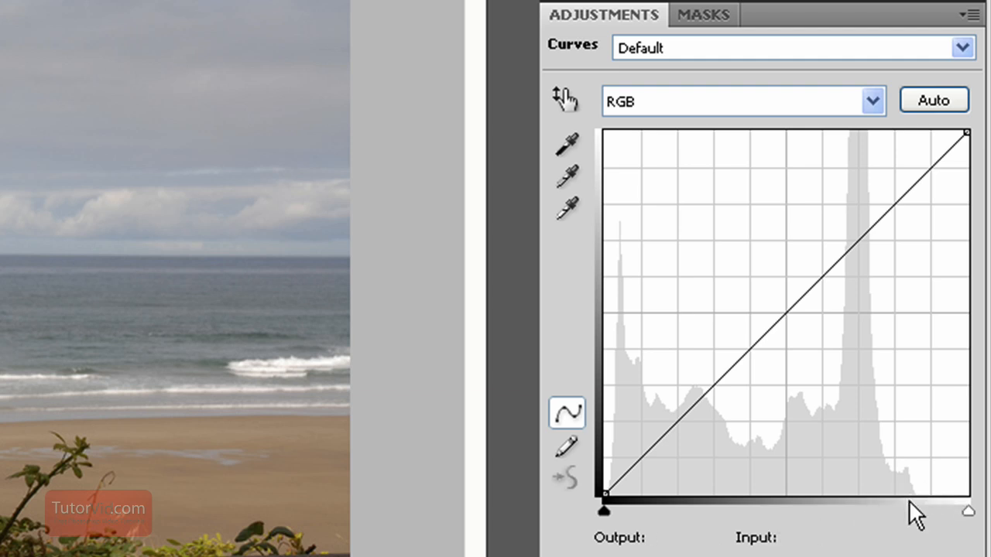
mouse_move(647, 534)
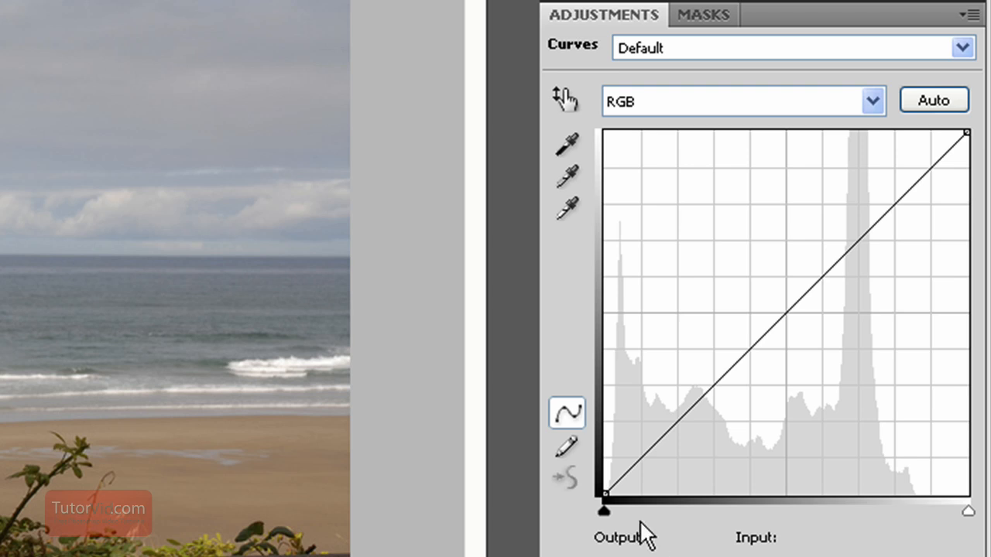
mouse_move(885, 470)
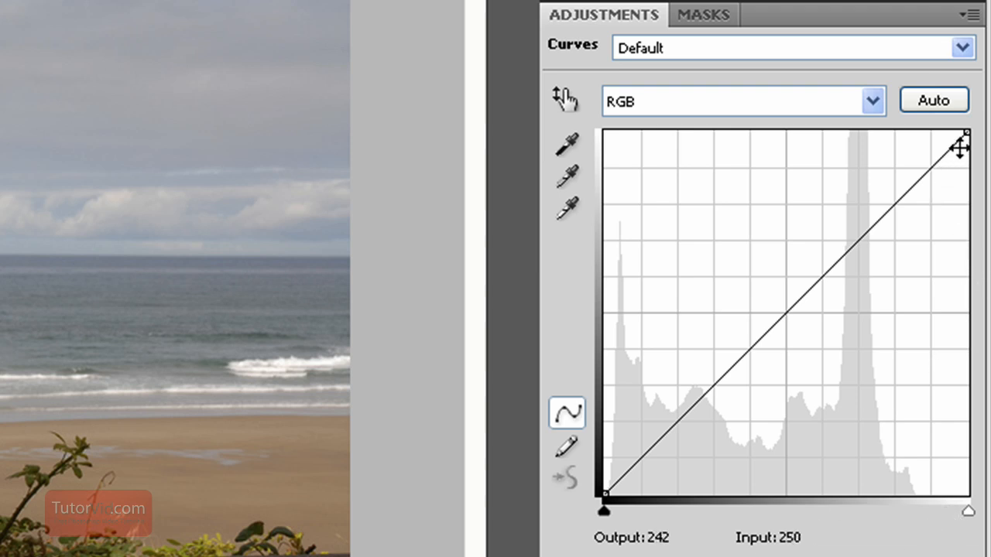
Drag the curve's white point inward to about input 227, output 255.
drag(961, 147, 962, 138)
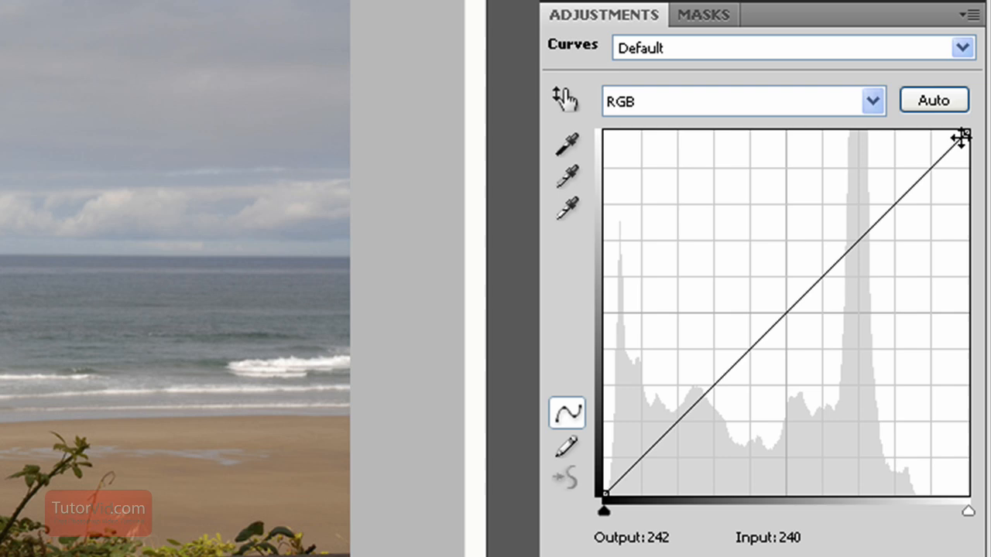
drag(960, 138, 927, 130)
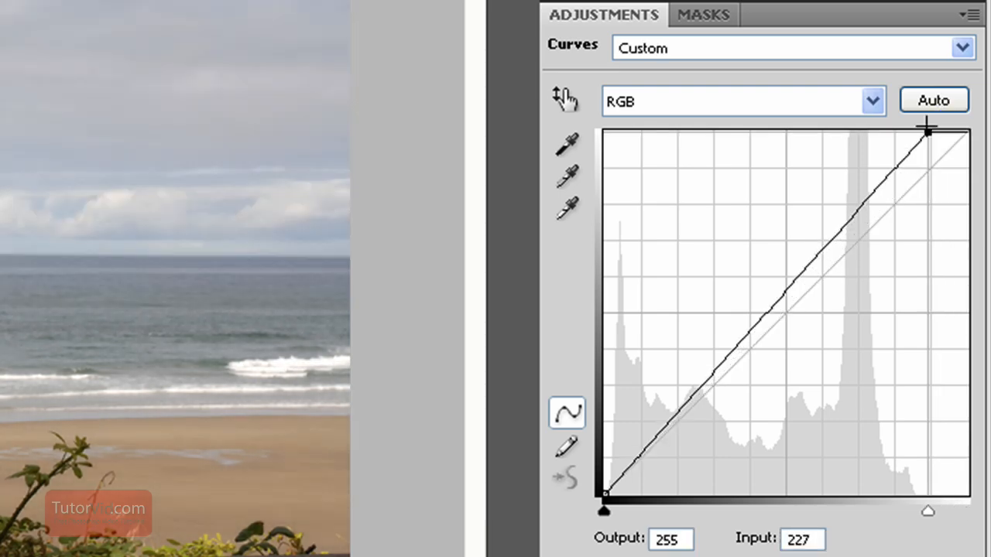
drag(928, 130, 917, 130)
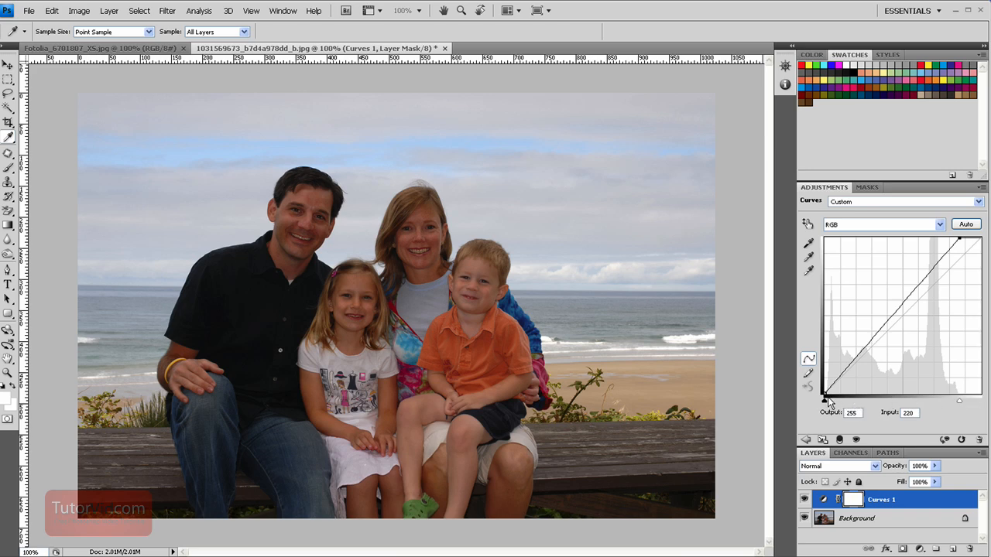
mouse_move(963, 408)
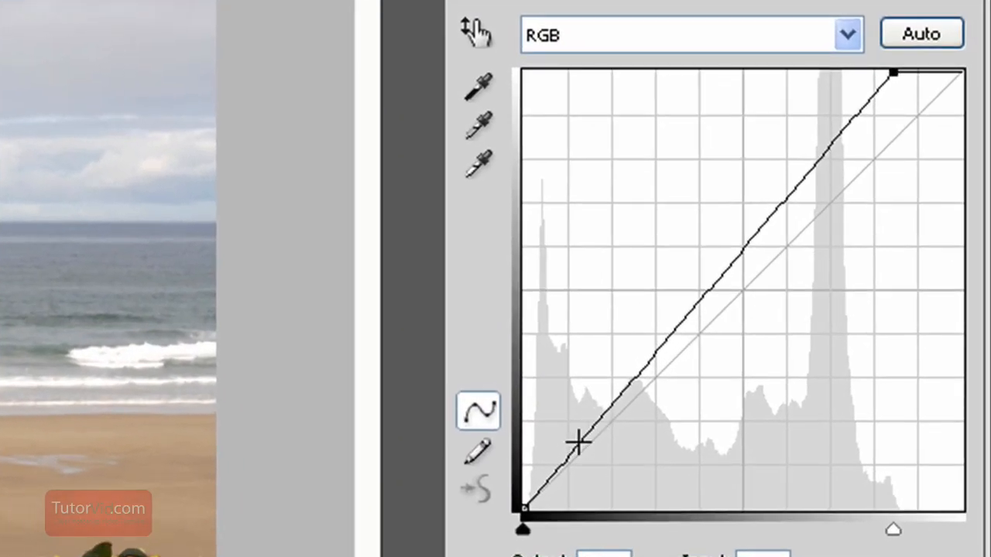
Try a midtone lift point on the curve, ease it, then remove it again.
drag(579, 443, 590, 431)
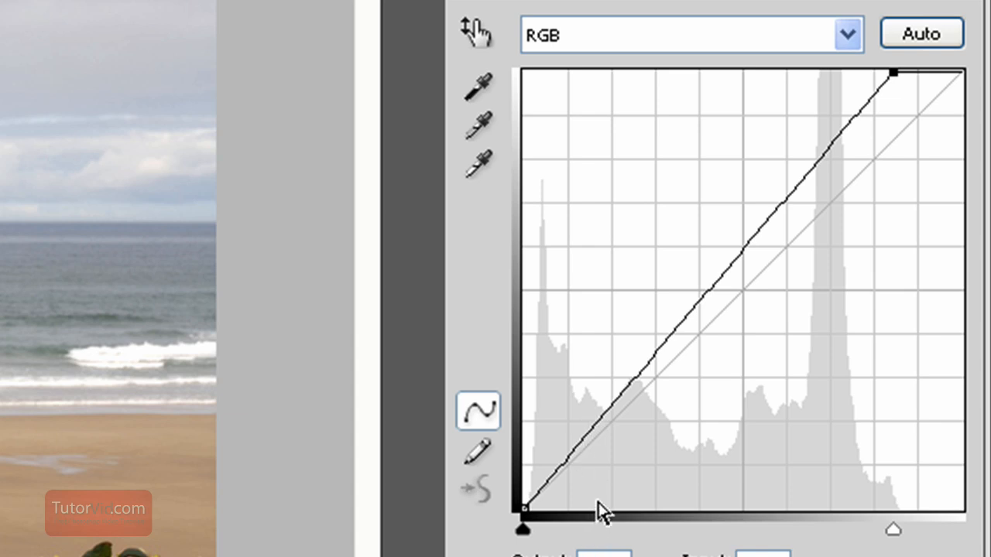
mouse_move(607, 529)
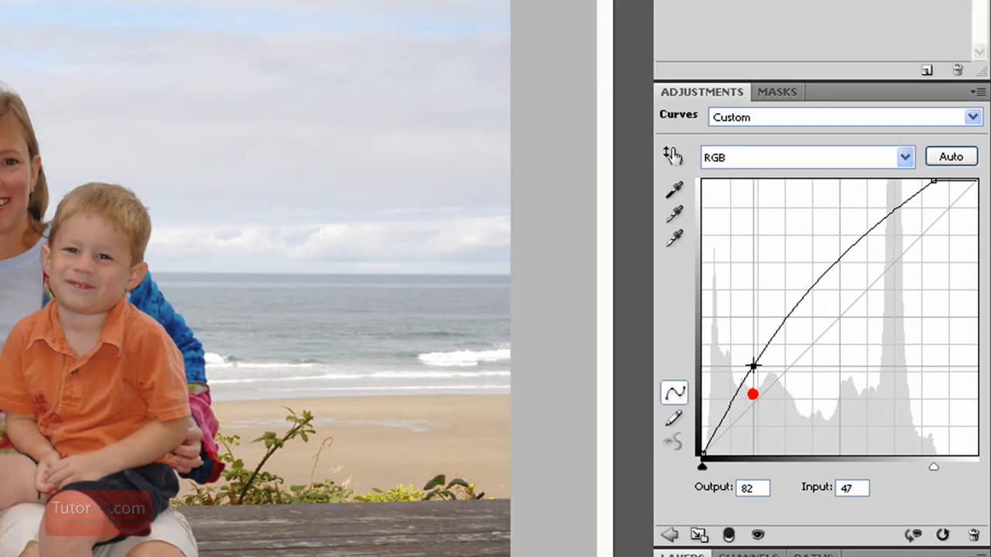
drag(752, 394, 752, 317)
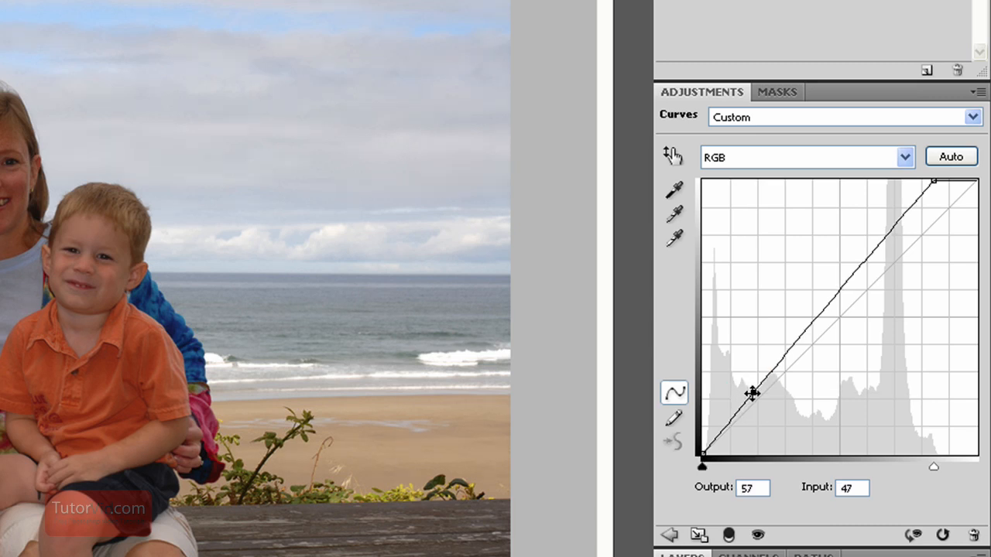
drag(750, 393, 743, 379)
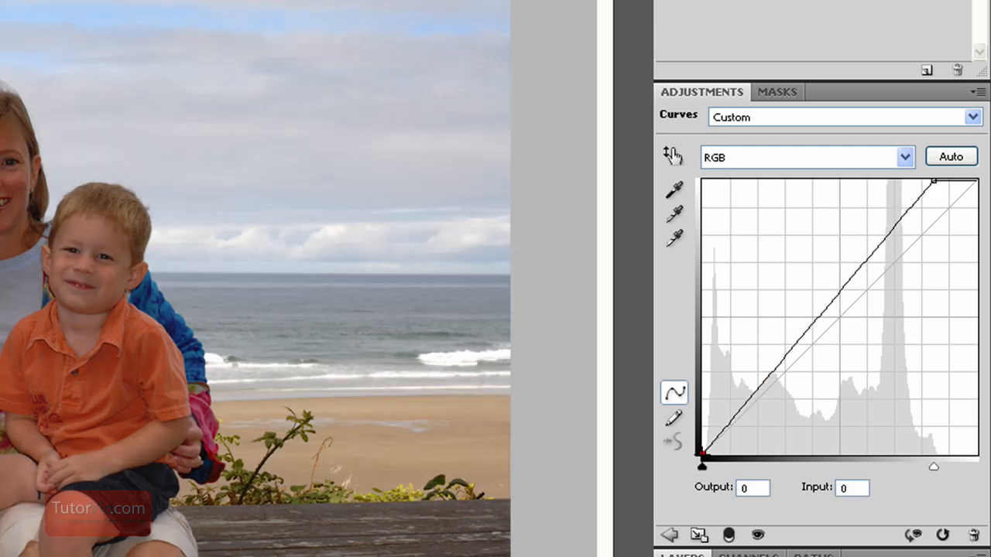
drag(703, 456, 703, 368)
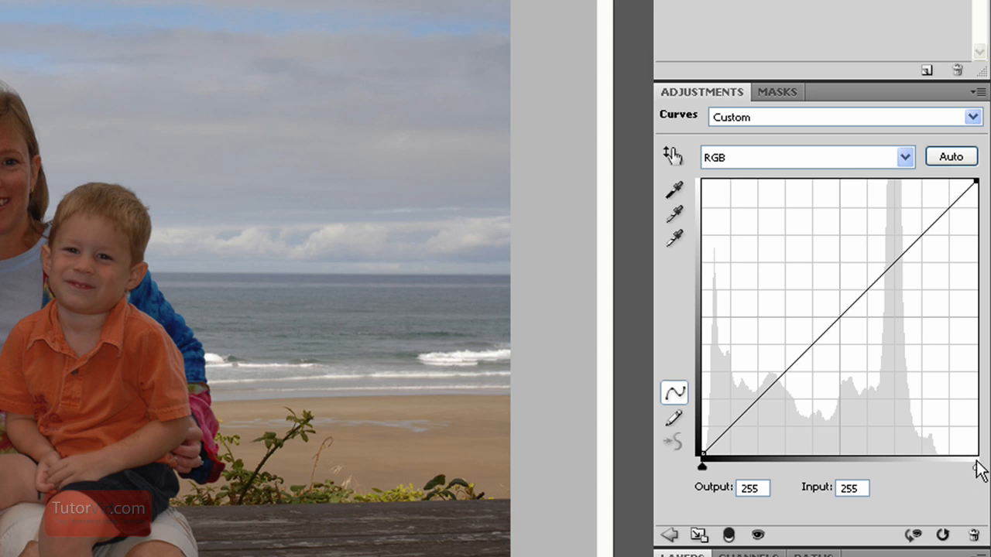
mouse_move(846, 249)
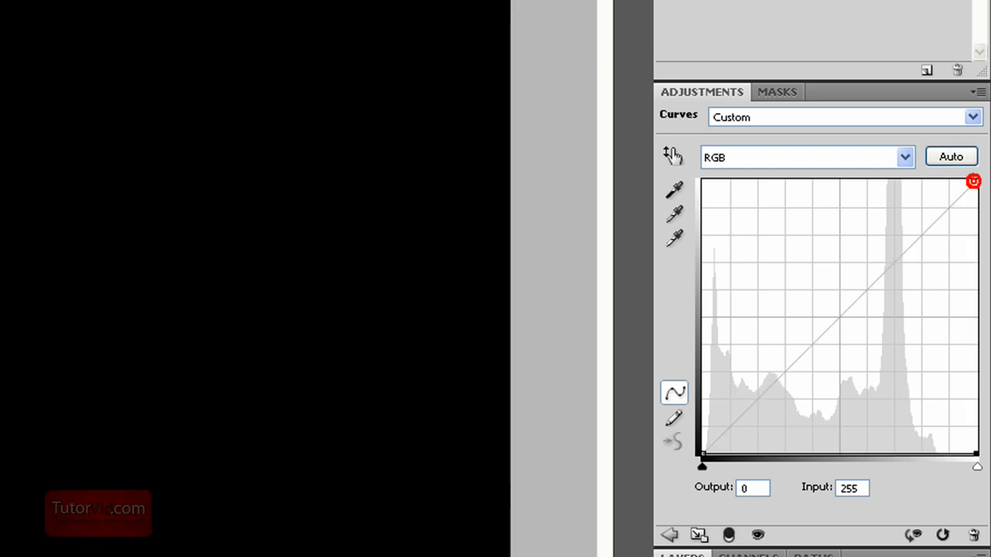
Move the white point inward to input 217 mapped to output 255.
drag(974, 181, 974, 243)
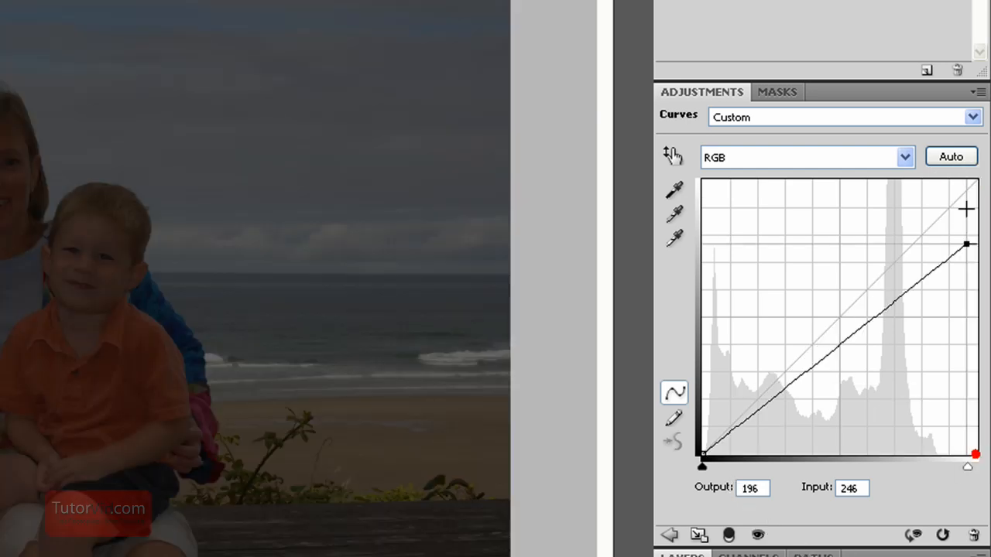
drag(966, 245, 976, 189)
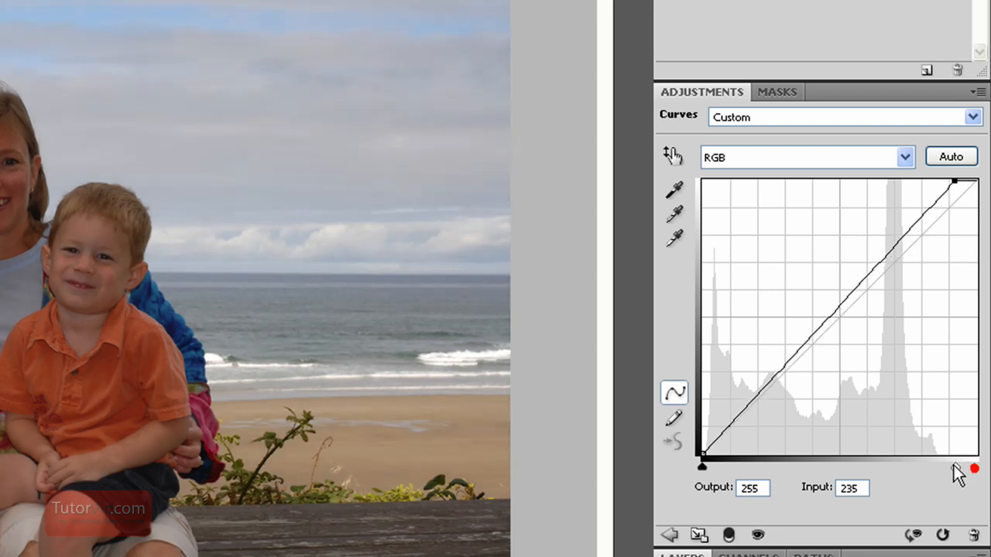
drag(974, 467, 937, 467)
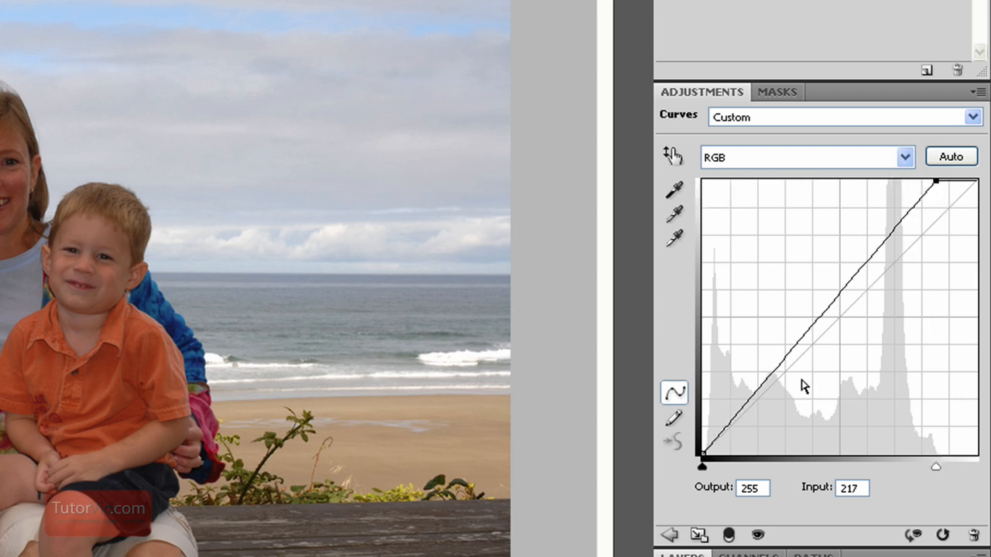
mouse_move(771, 339)
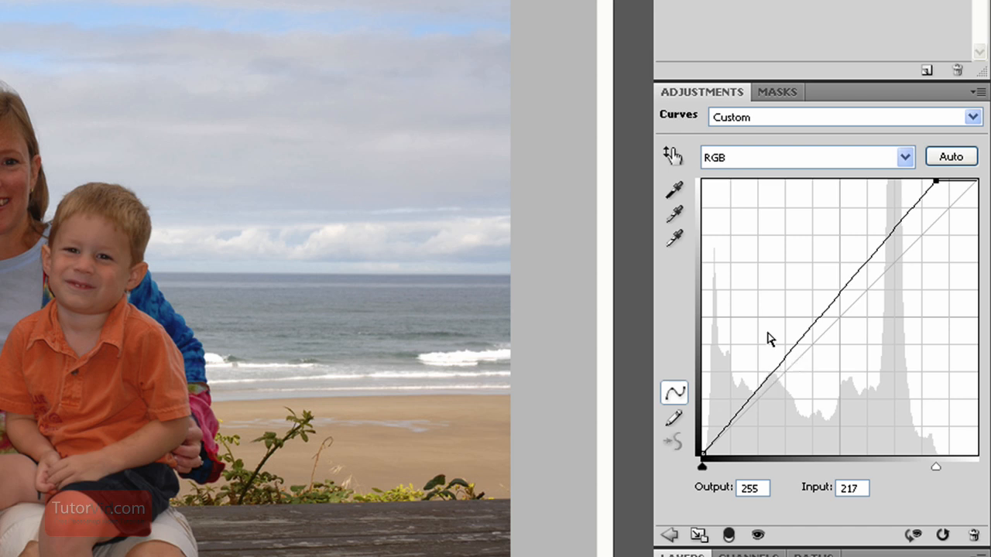
mouse_move(689, 282)
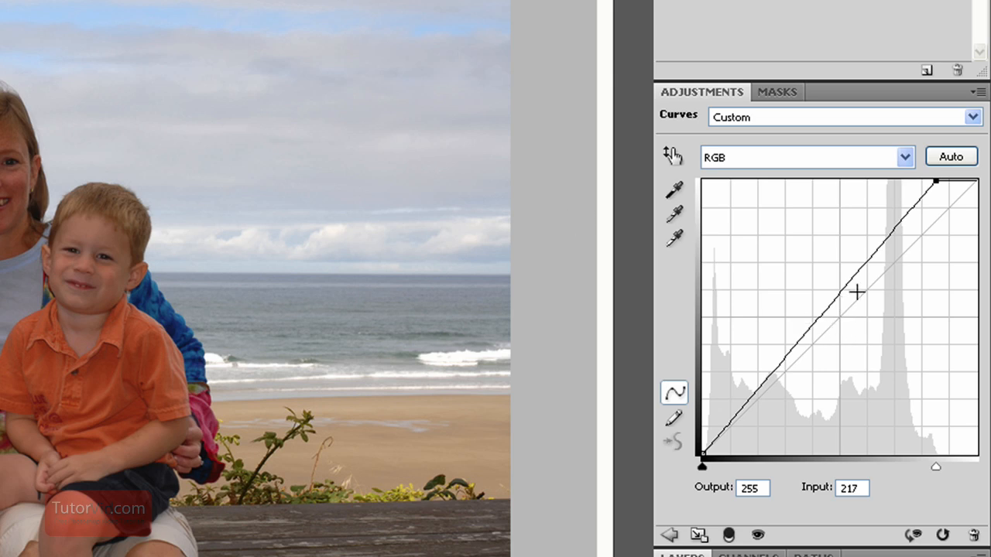
mouse_move(855, 272)
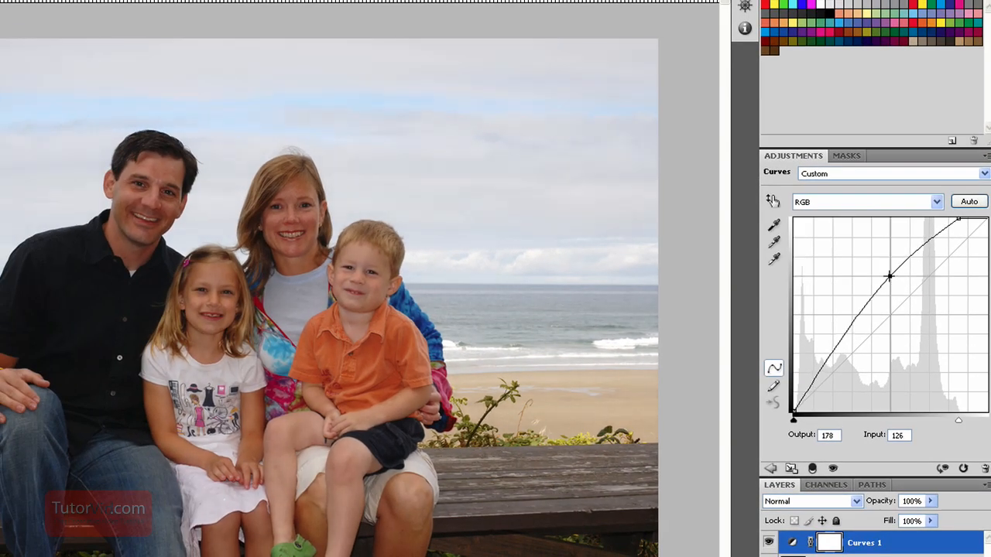
Lift the midtones to about output 186 / input 125 and add a shadow point near input 32.
drag(889, 276, 889, 271)
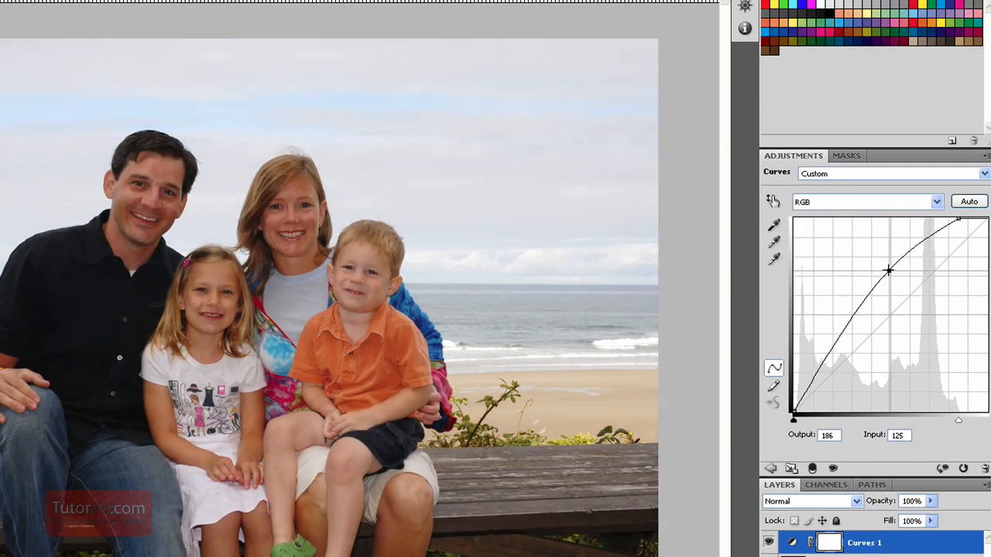
drag(889, 271, 882, 272)
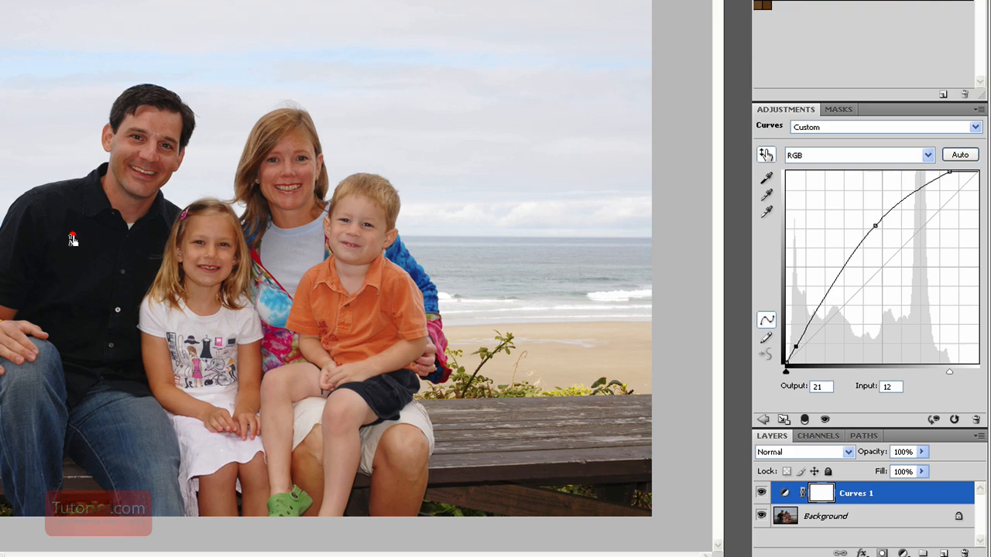
drag(787, 347, 787, 364)
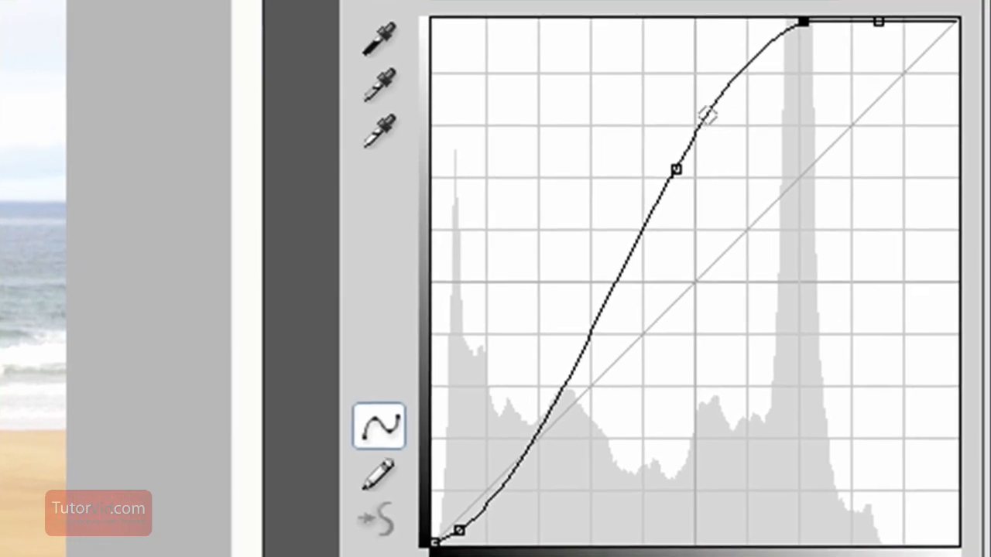
Drag the midtone and shadow points off the graph, leaving a straight curve.
drag(706, 117, 658, 203)
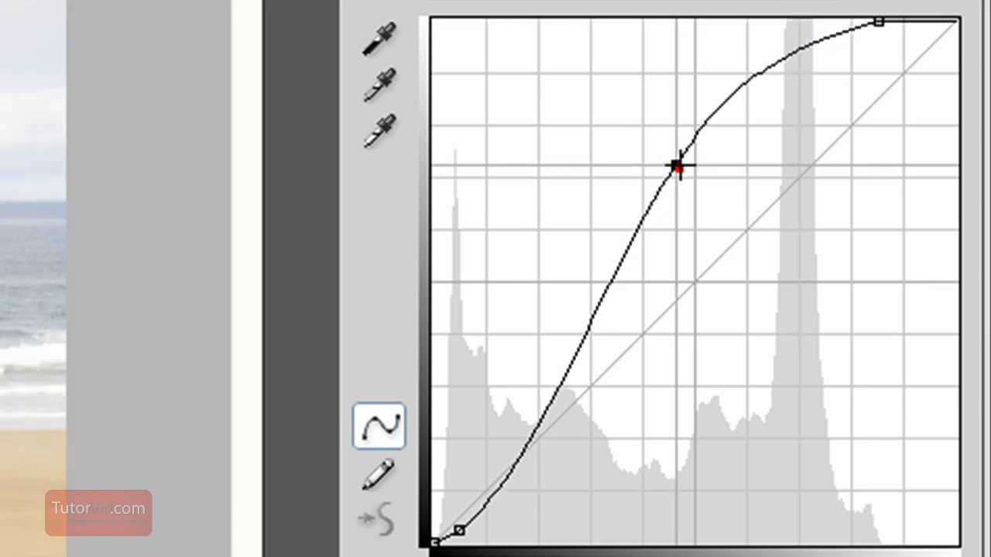
drag(678, 164, 449, 532)
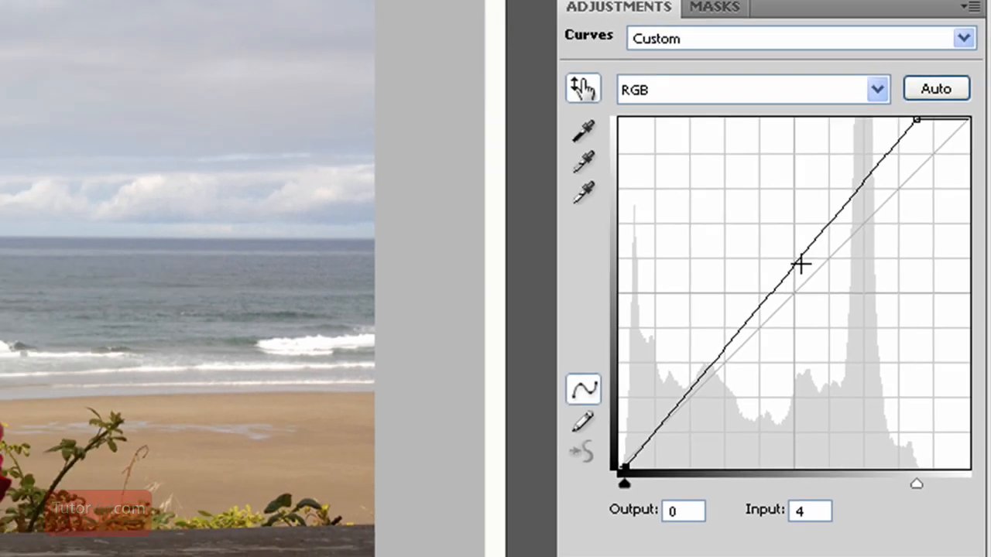
Raise the midpoint to about output 196 / input 117 and set a shadow point near input 41, output 77.
drag(802, 263, 873, 301)
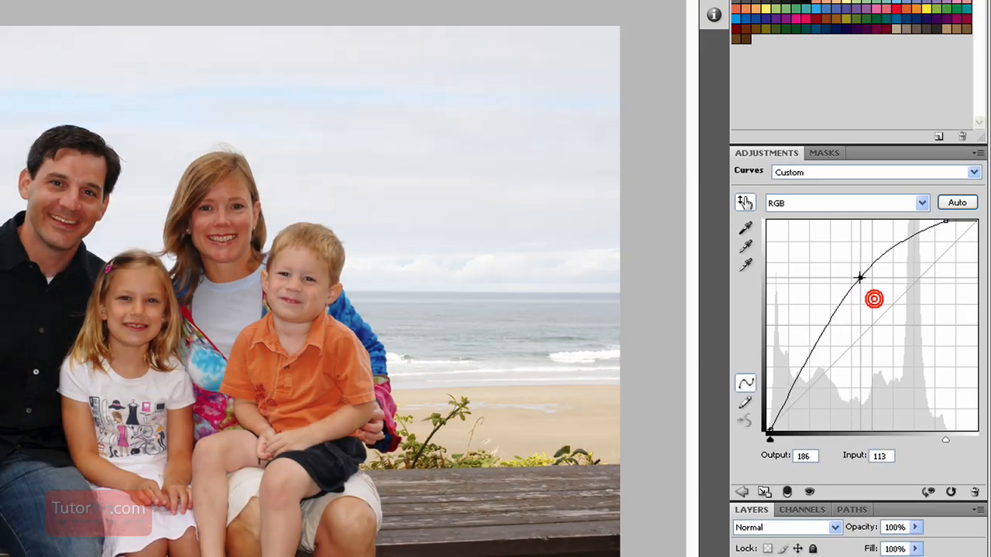
drag(873, 301, 857, 272)
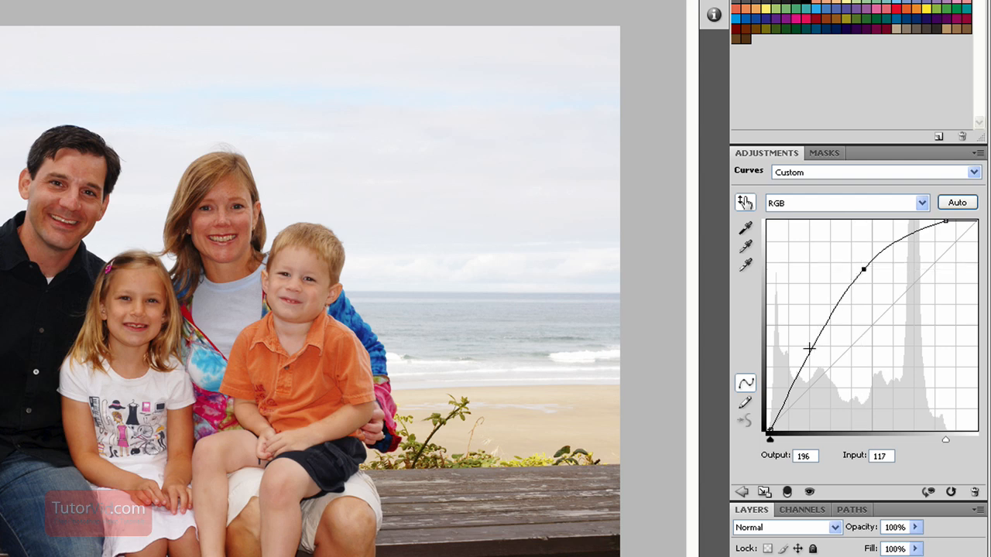
drag(810, 350, 805, 364)
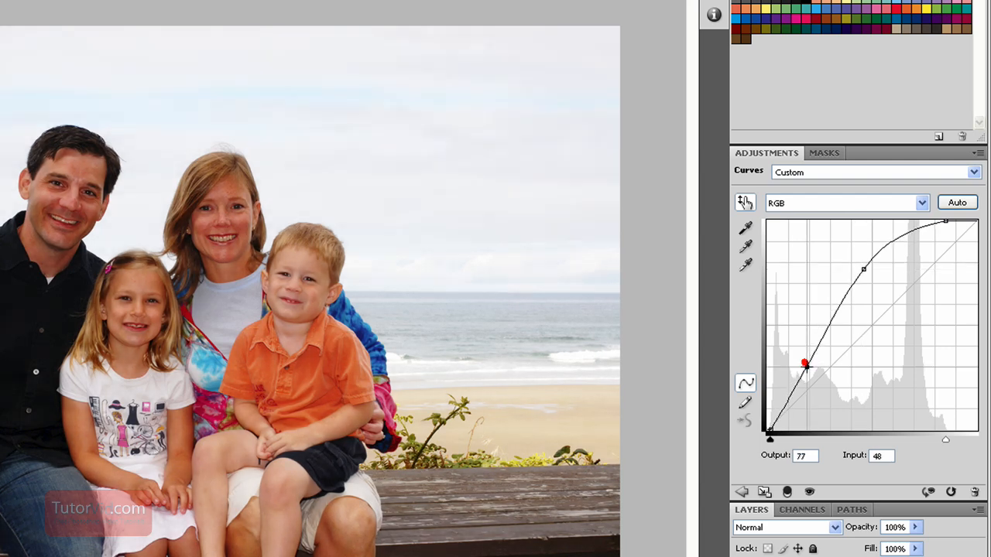
drag(805, 364, 805, 368)
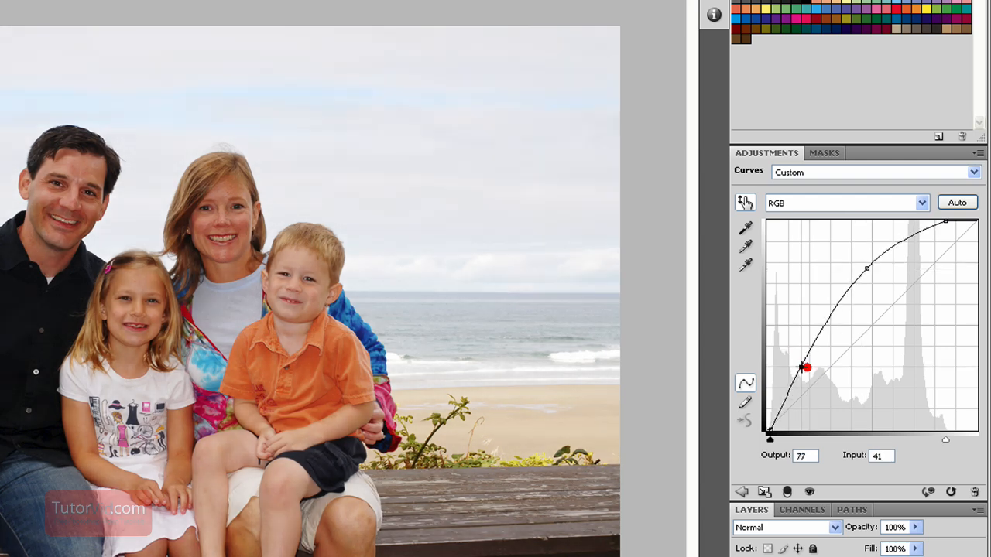
drag(805, 367, 828, 359)
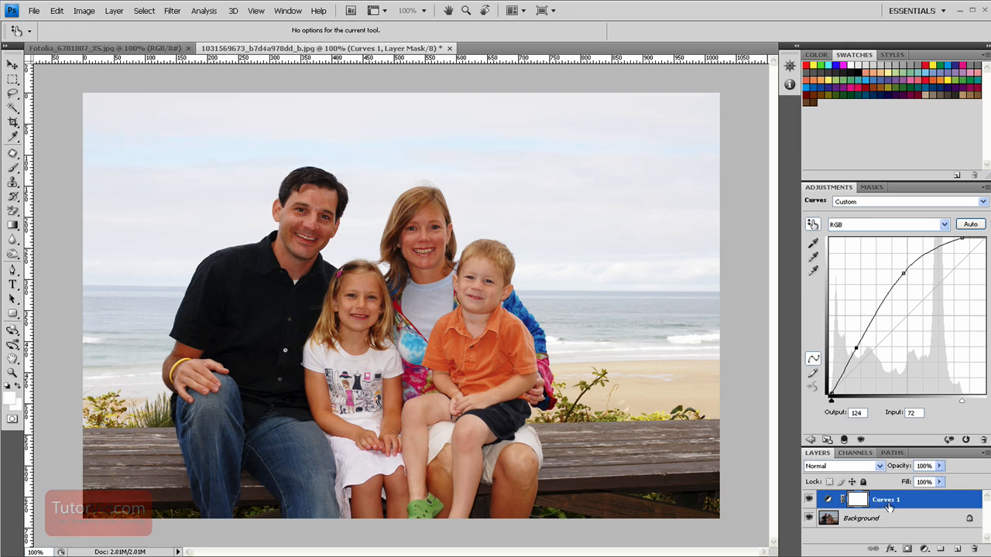
mouse_move(895, 519)
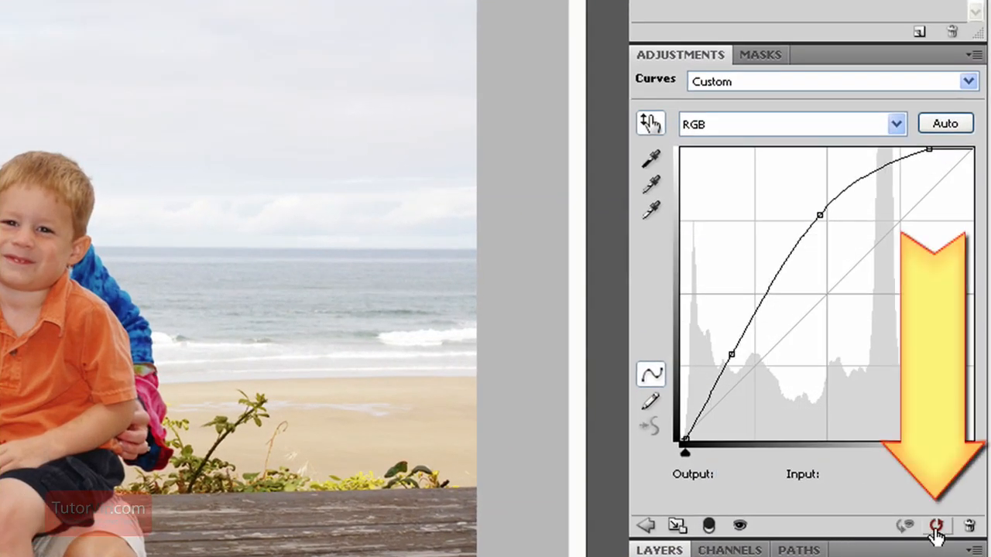
Reset the Curves adjustment to its default straight line.
click(936, 526)
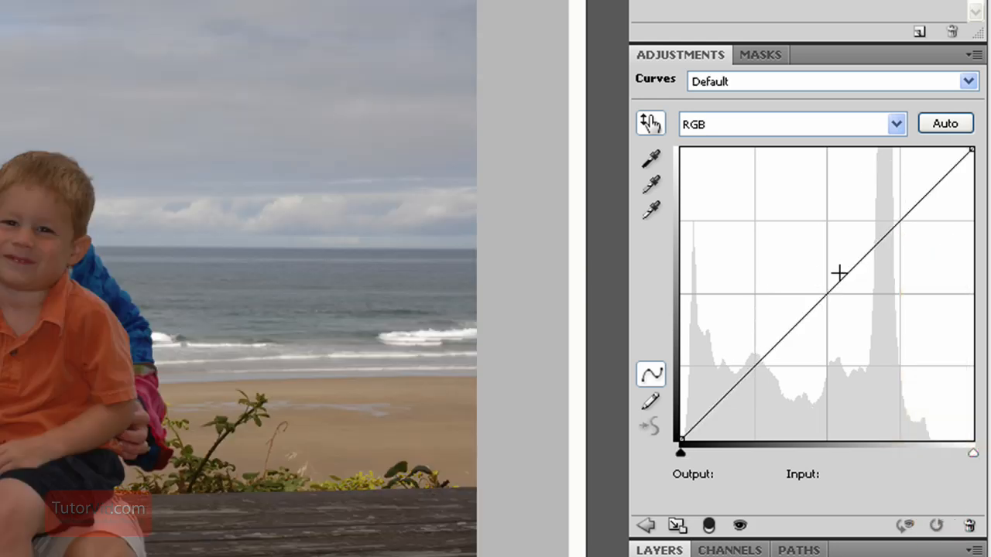